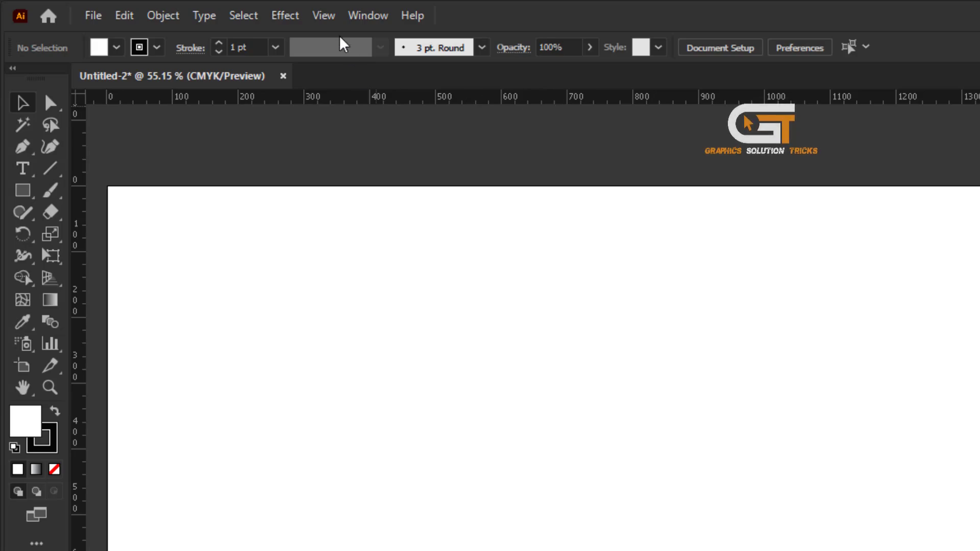
Step: Keep the rulers visible and bring up the measurement Units preferences
click(323, 16)
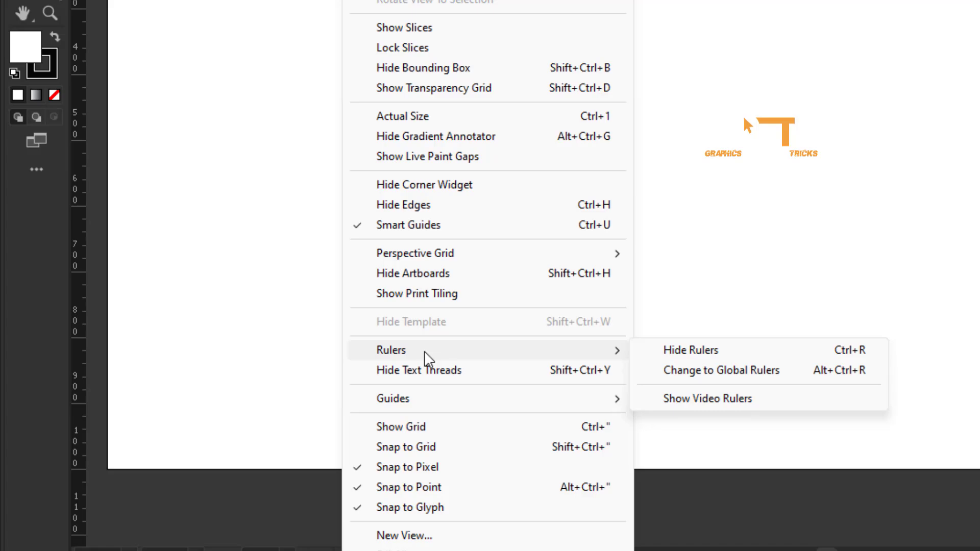
mouse_move(673, 356)
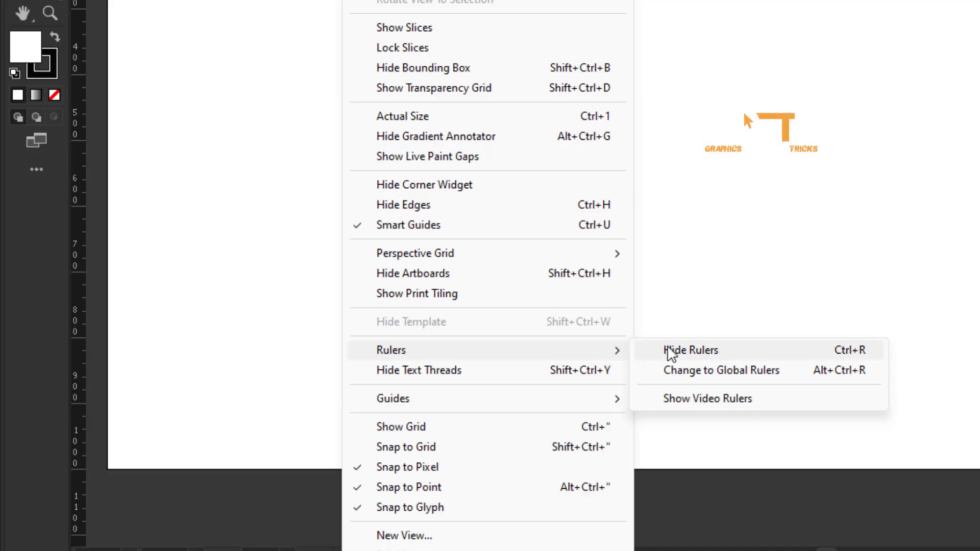
click(691, 350)
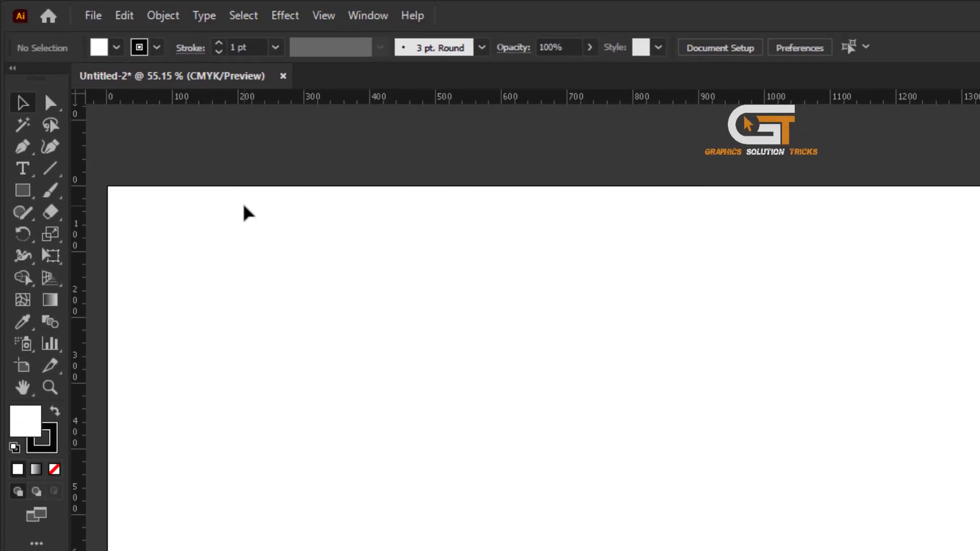
click(120, 16)
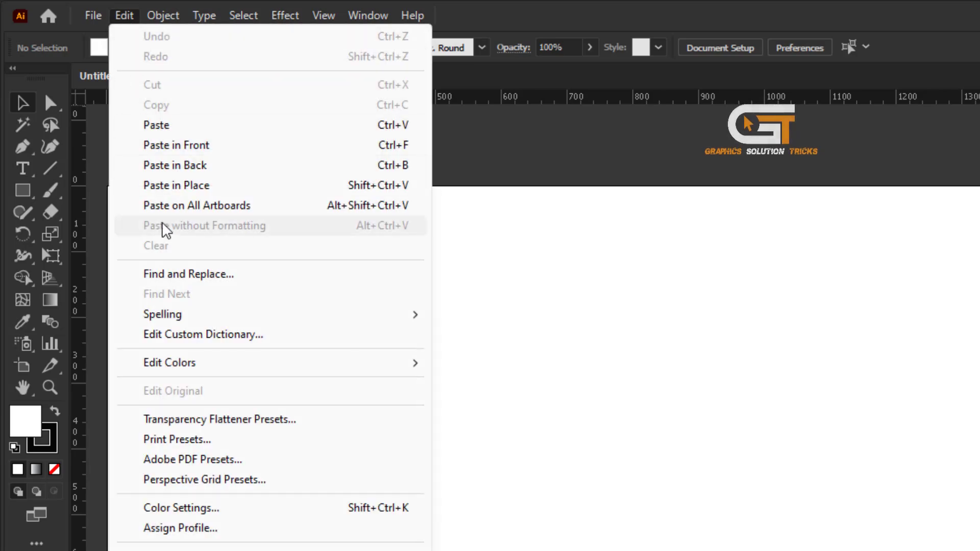
mouse_move(171, 238)
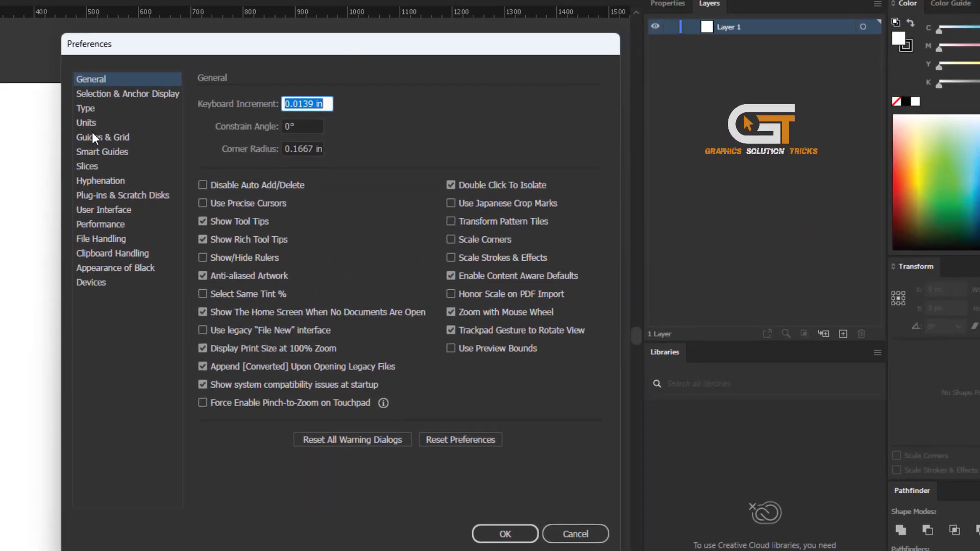
click(87, 123)
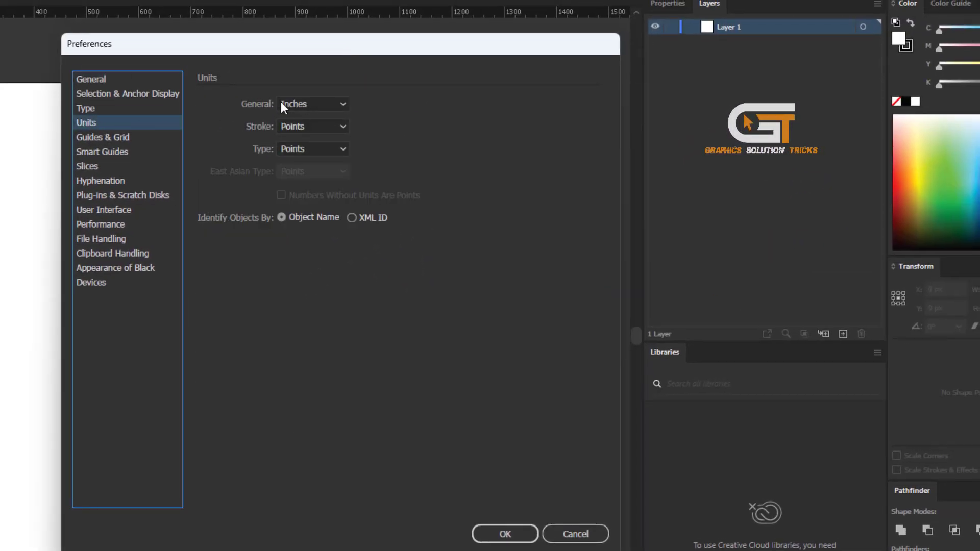
Step: Keep Inches as the general unit, then pick a larger ruler unit from the ruler's context menu
click(312, 104)
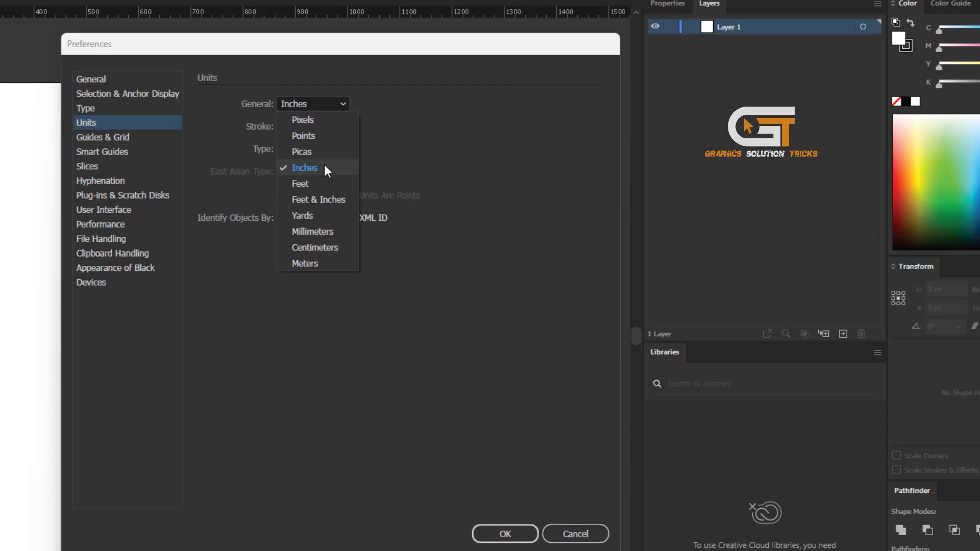
mouse_move(318, 120)
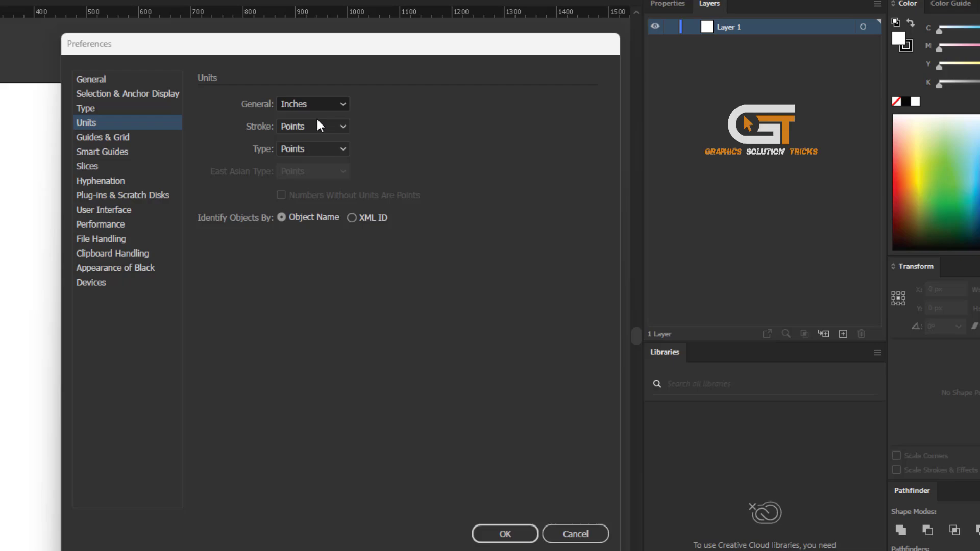
click(505, 549)
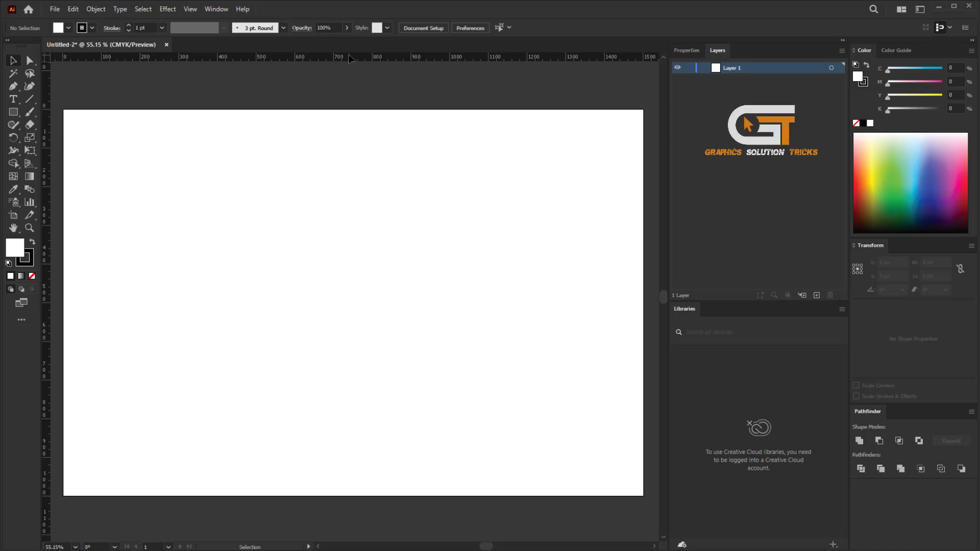
right_click(352, 59)
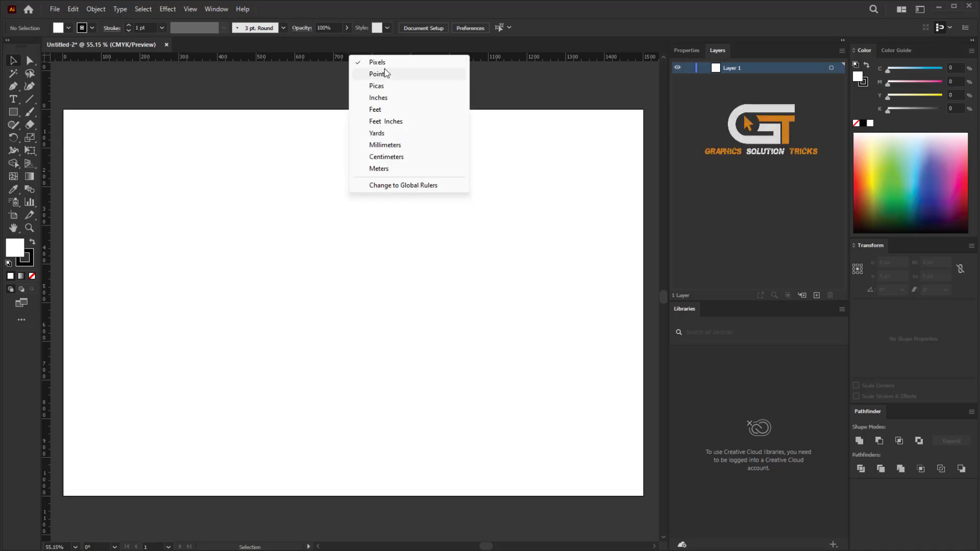
click(386, 157)
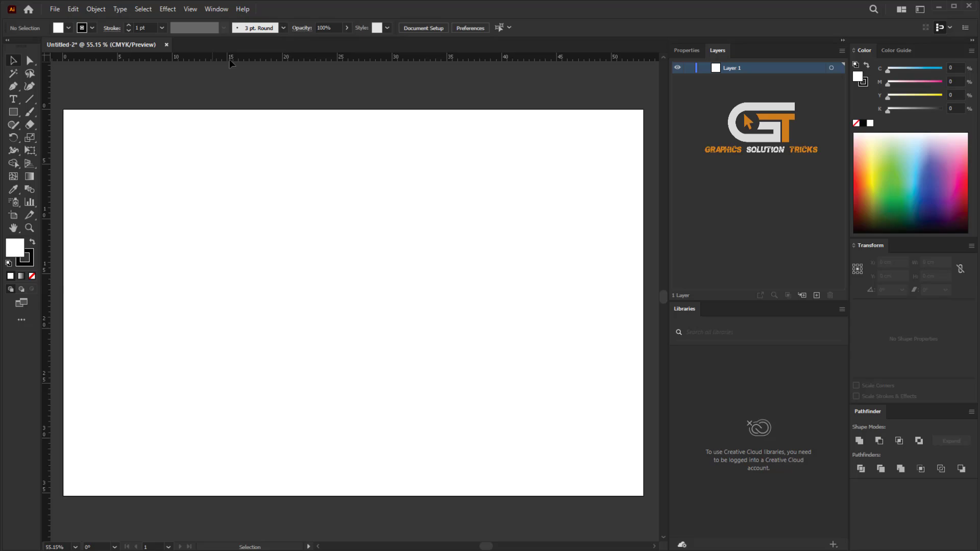